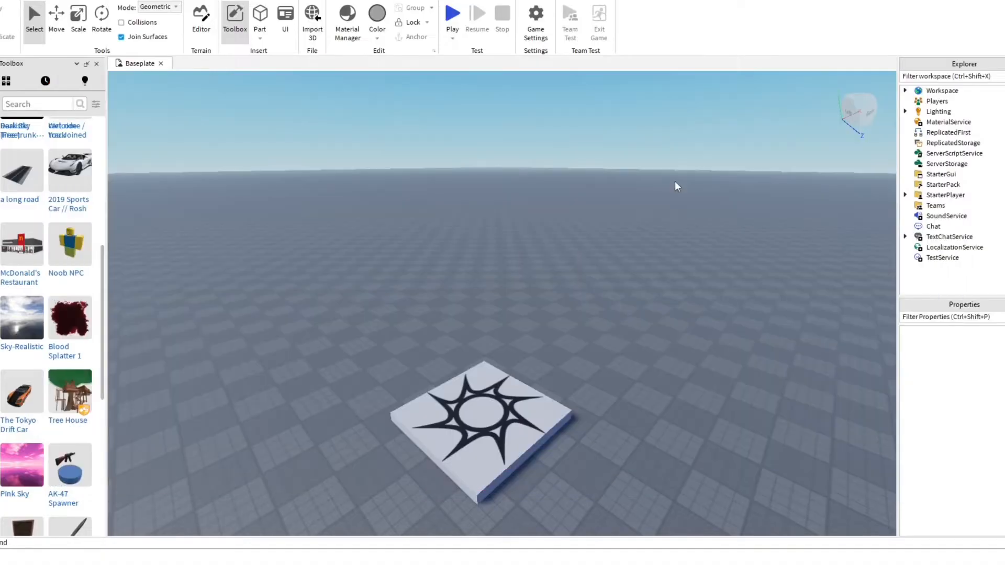
# - Show the Explorer and Properties panels, then go back to the Home building tools
pyautogui.click(451, 13)
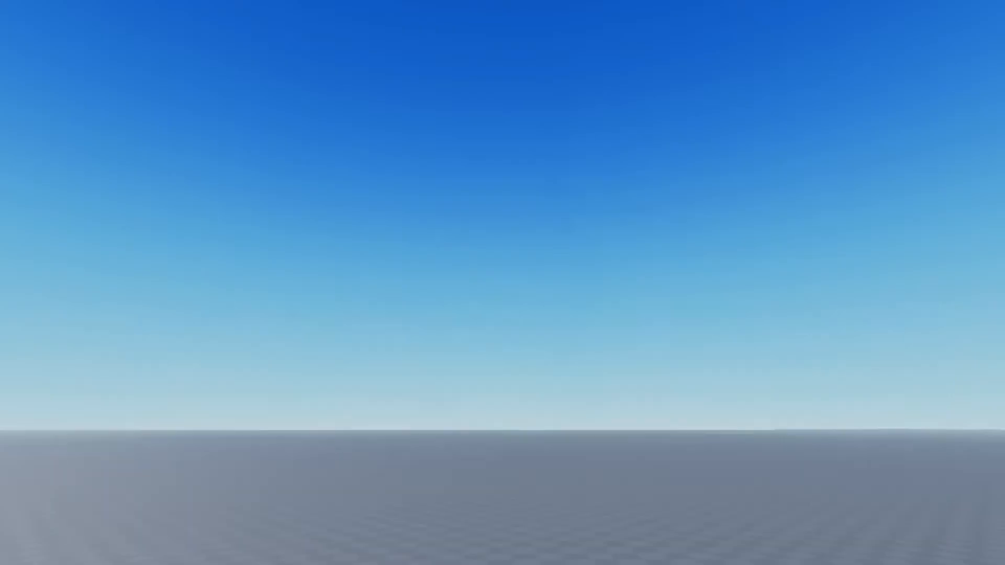
pyautogui.moveTo(742, 217)
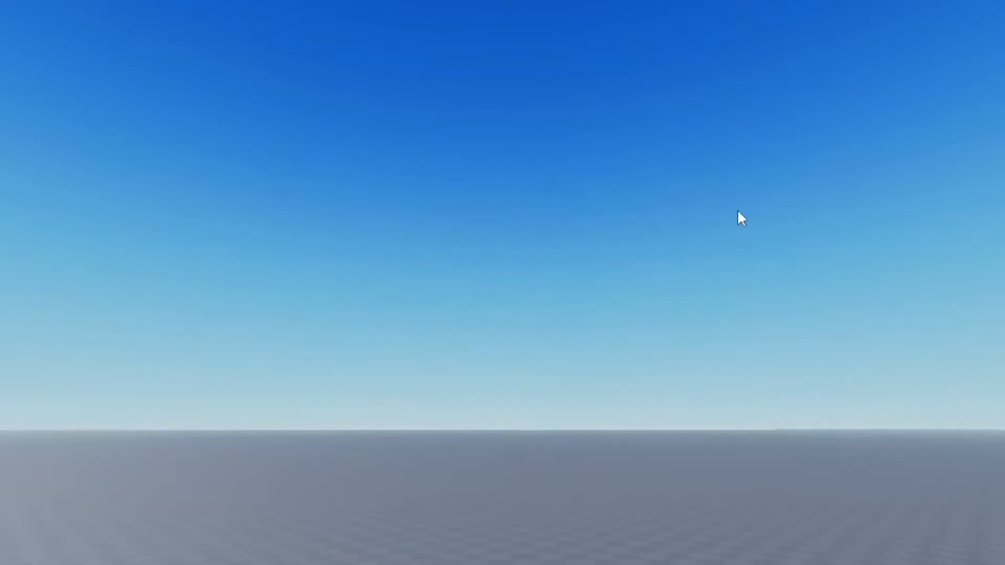
pyautogui.moveTo(553, 223)
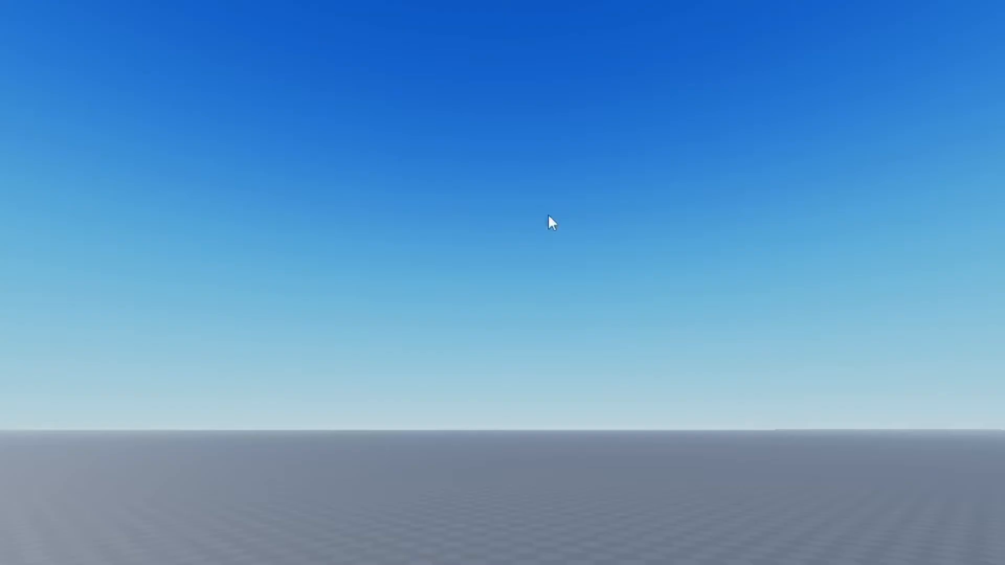
pyautogui.moveTo(131, 126)
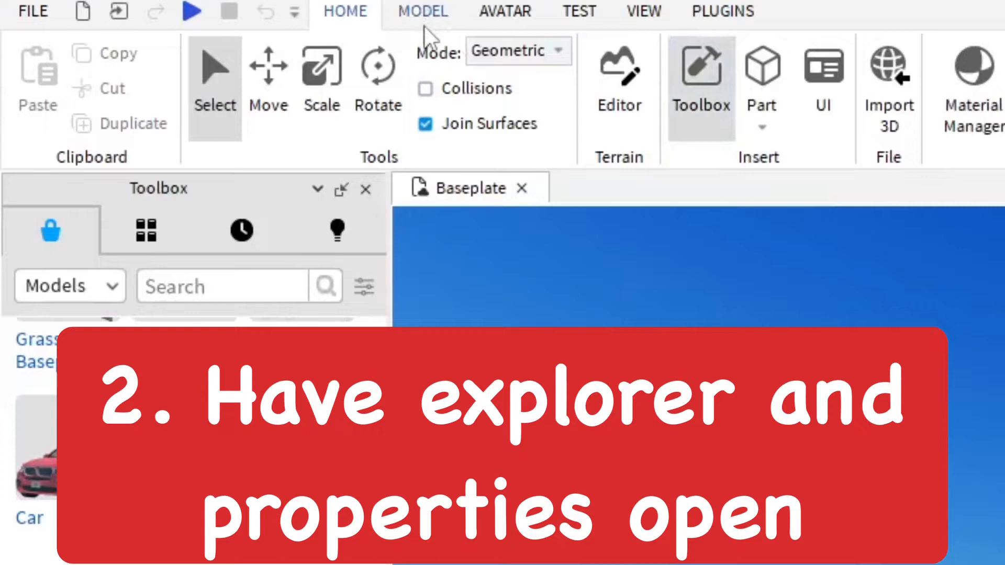
pyautogui.click(644, 11)
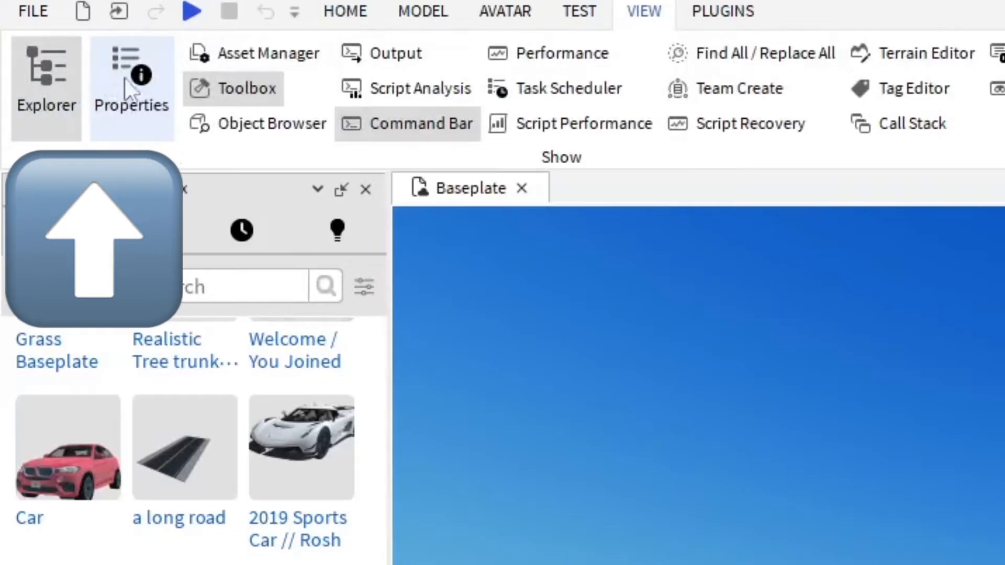
pyautogui.click(345, 11)
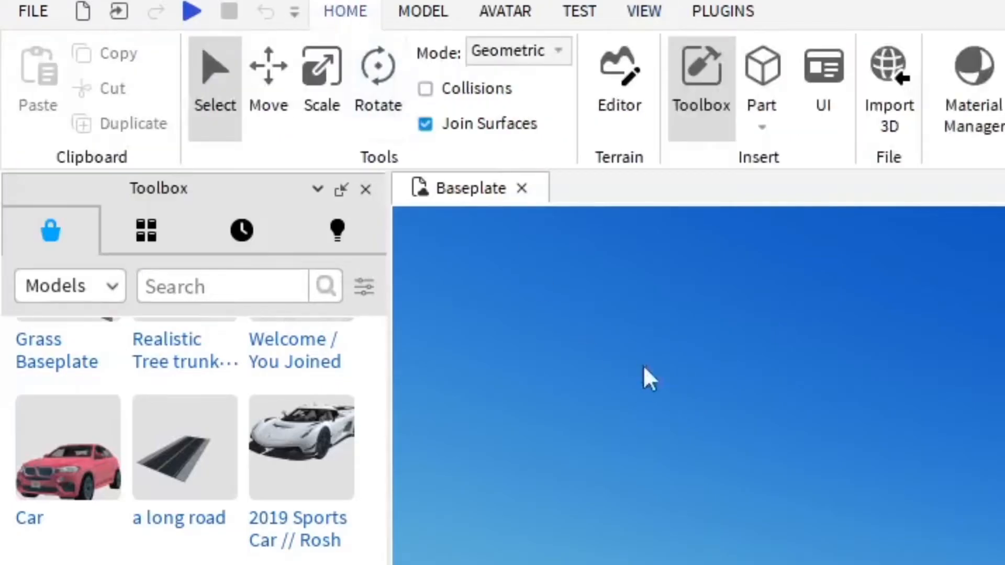
pyautogui.click(643, 11)
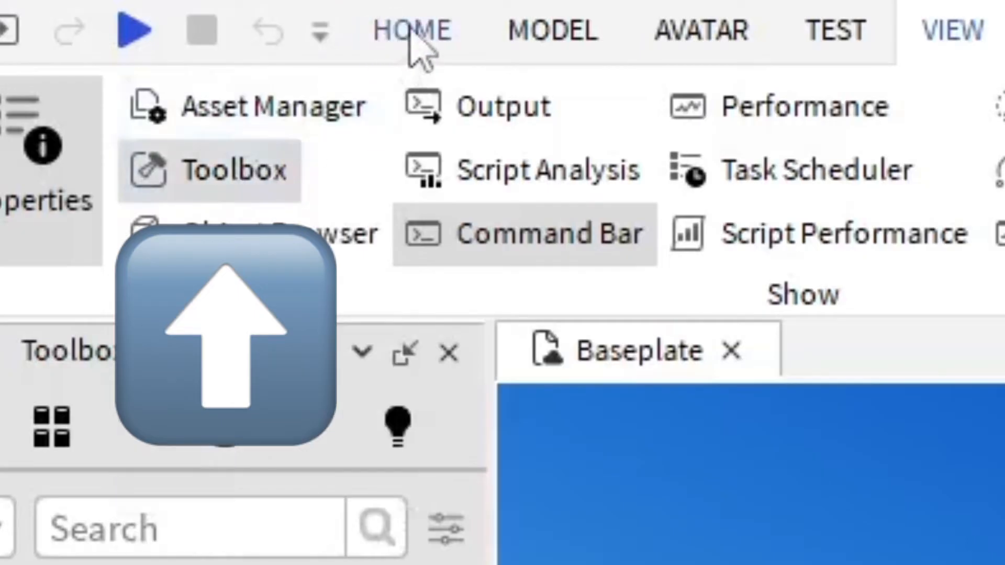
pyautogui.click(411, 31)
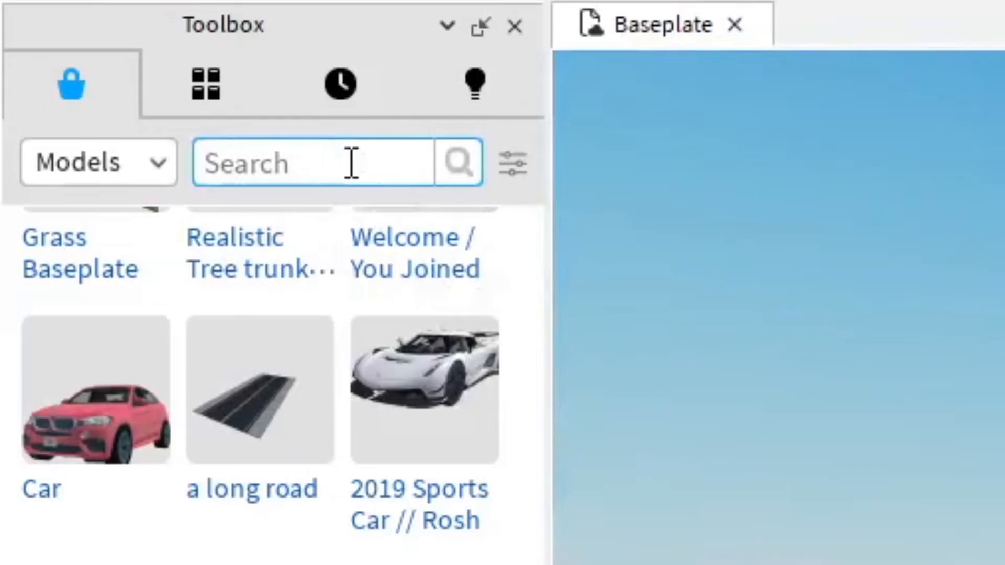
# - Search the toolbox for 'wint' to find a winter sky model
pyautogui.write('wint')
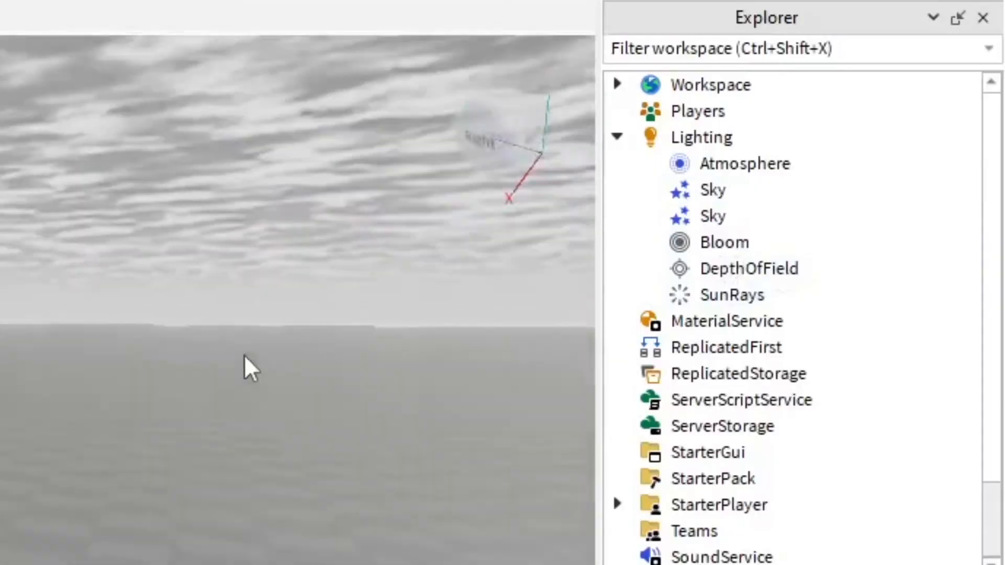
# - Pick a skybox from the toolbox results and scroll through more skybox models
pyautogui.click(745, 163)
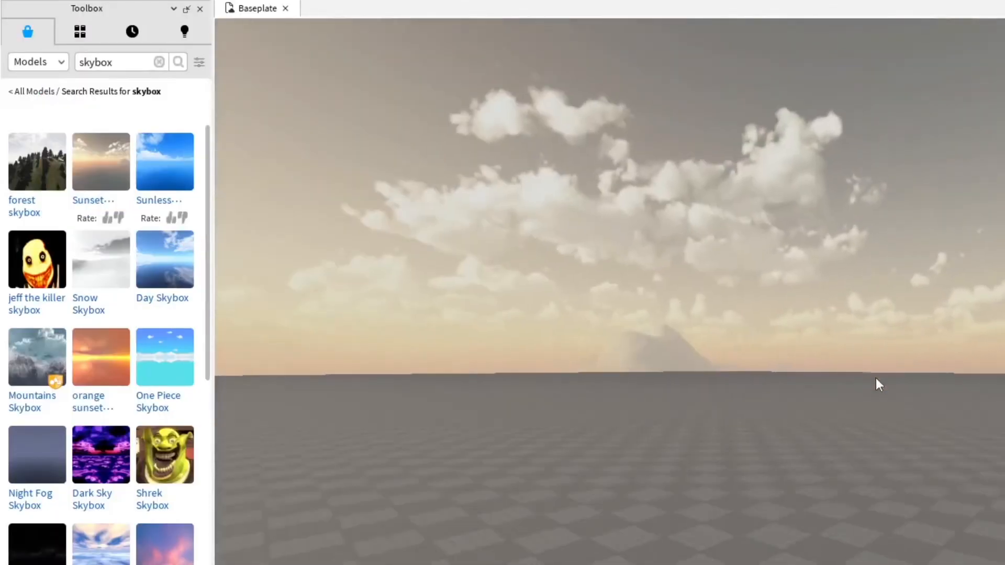
pyautogui.scroll(-3)
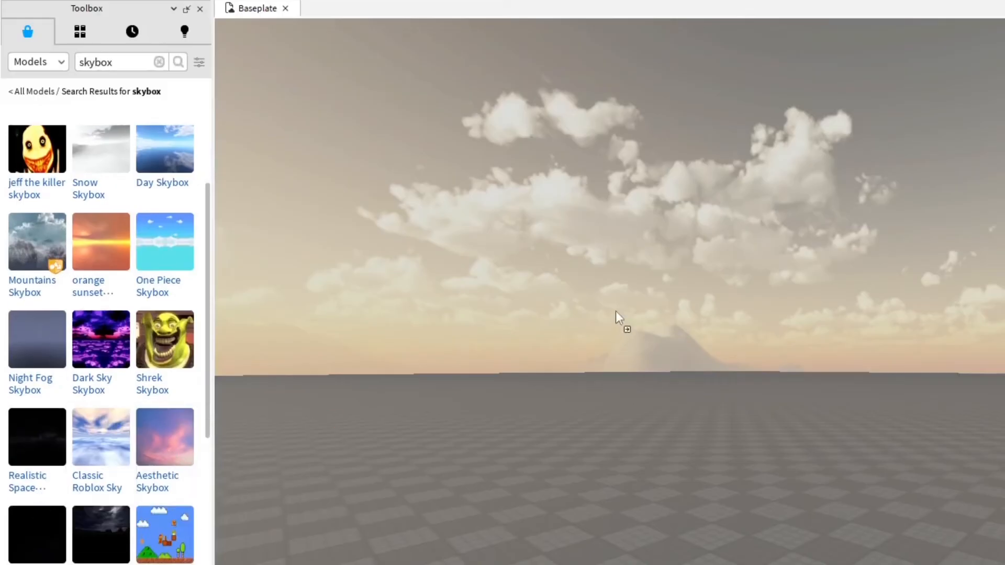